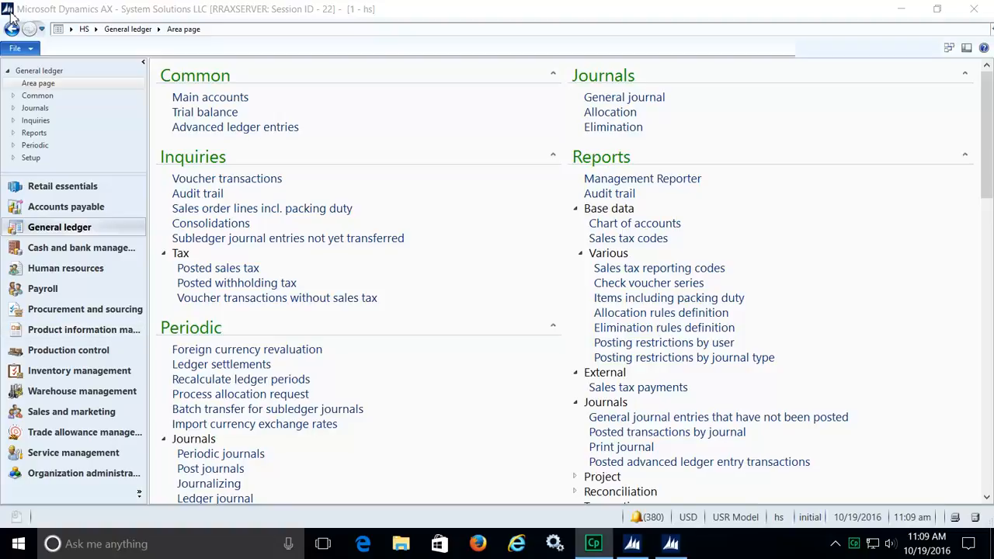
# - Filter released products by item number 00152 and bring up Cobblestone's unit conversions
pyautogui.click(84, 329)
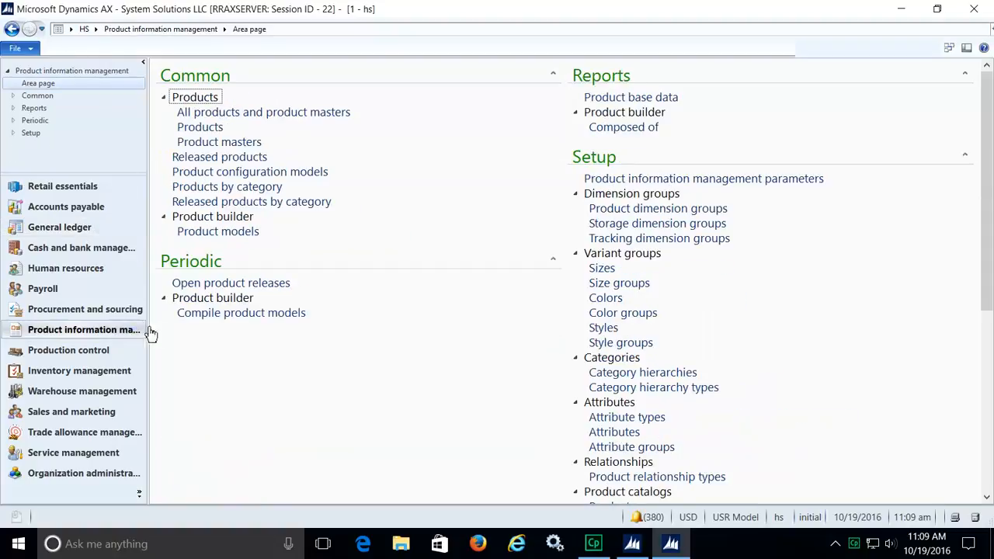
pyautogui.click(199, 155)
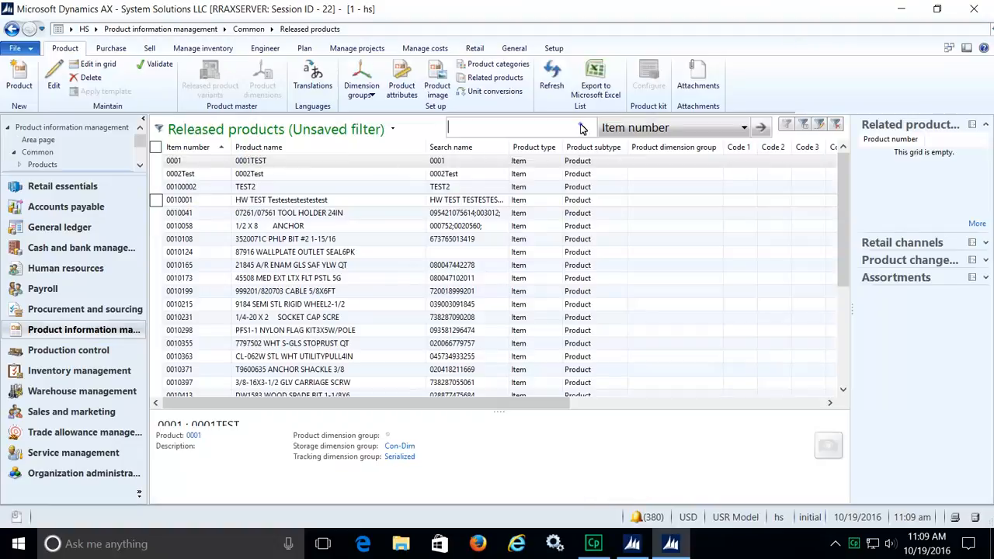
pyautogui.write('00152')
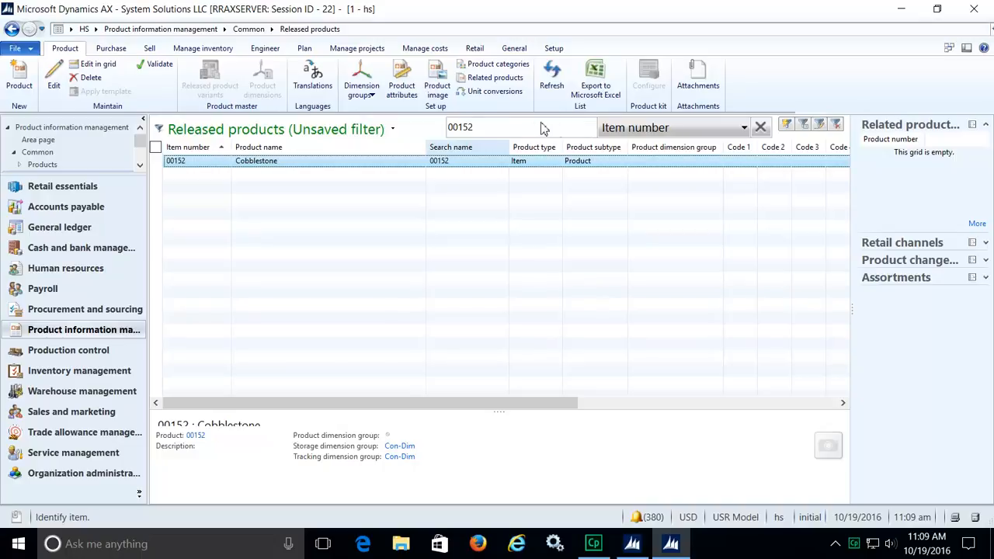
pyautogui.click(495, 86)
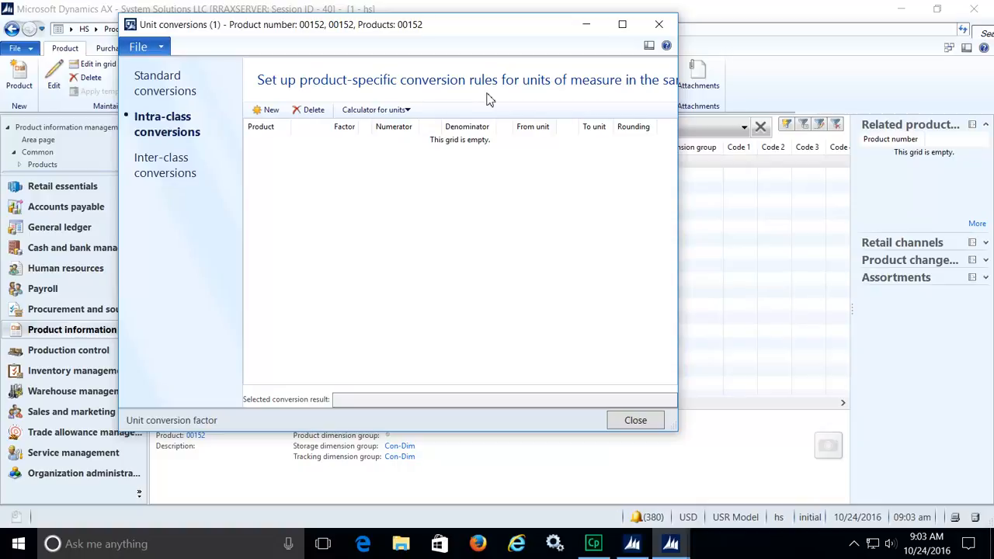
pyautogui.moveTo(267, 109)
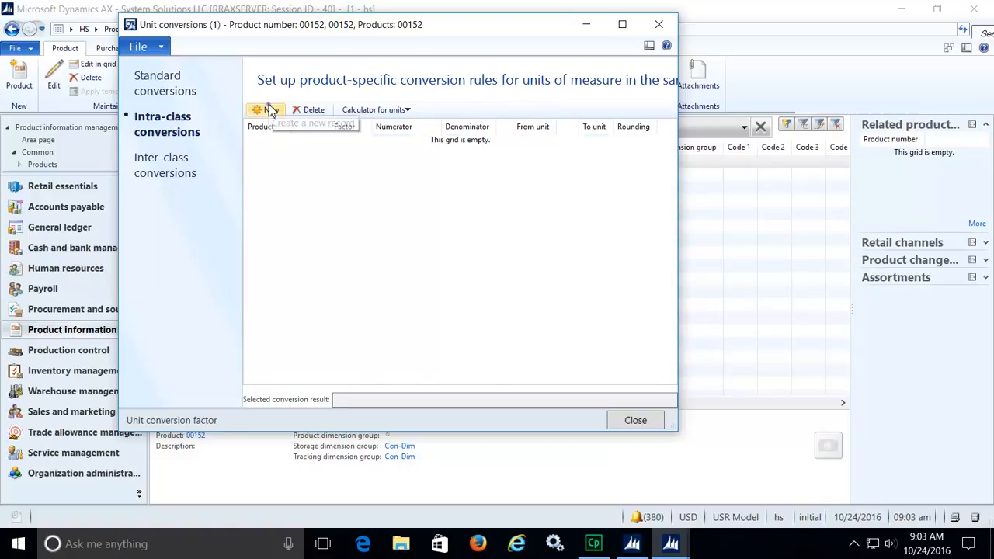
# - Add intra-class conversion rules 1 LV = 20 SL and 1 PL = 100 SL, and start a third rule
pyautogui.click(265, 109)
pyautogui.write('LV')
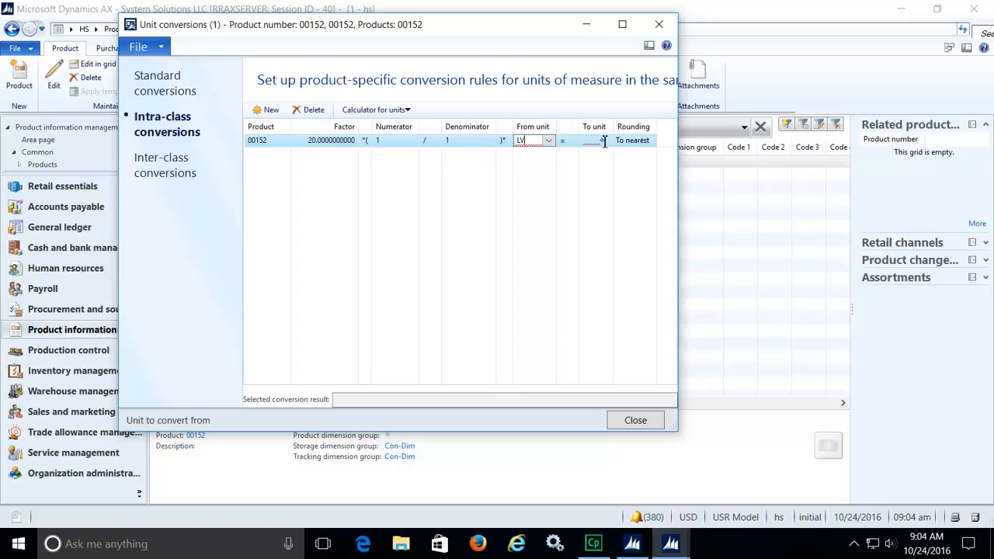
pyautogui.click(265, 109)
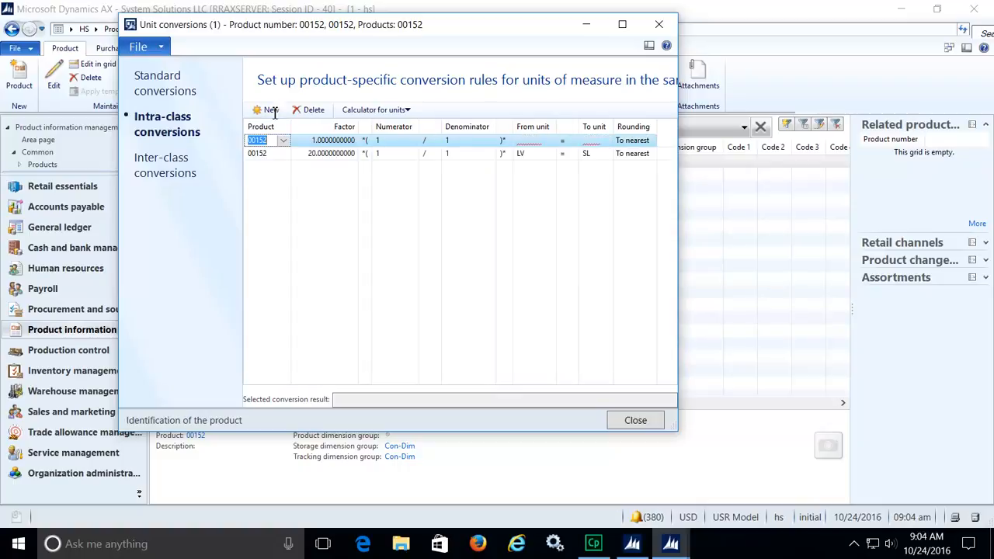
pyautogui.click(329, 140)
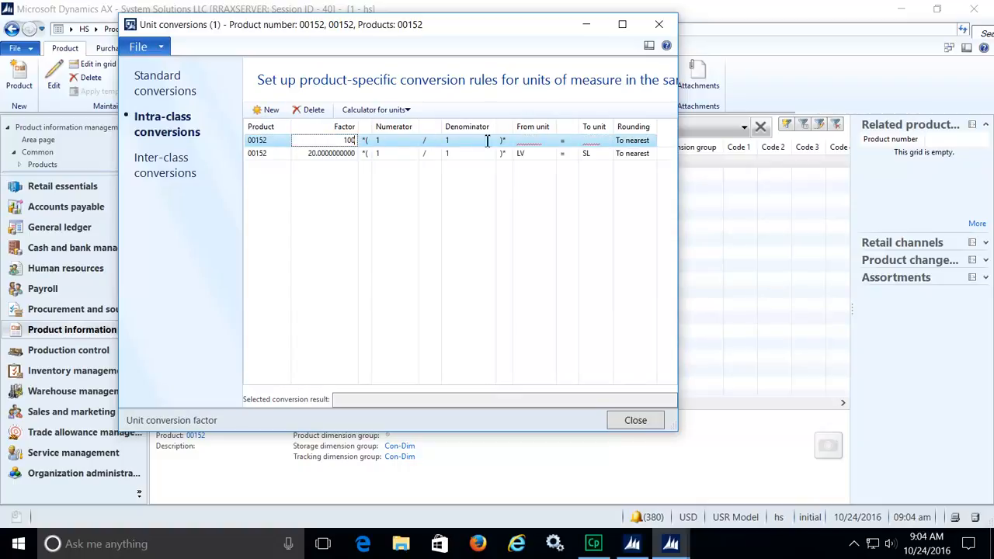
pyautogui.click(531, 140)
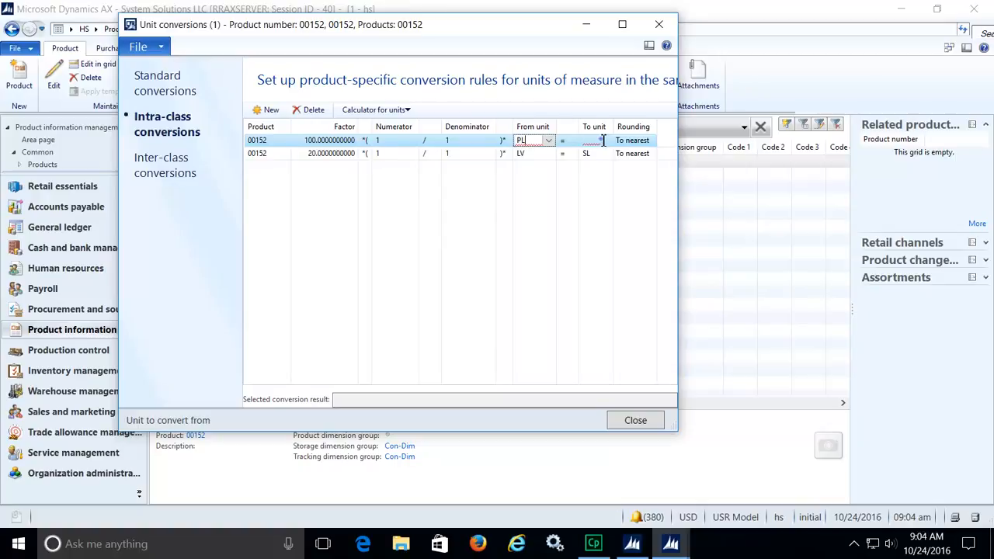
pyautogui.click(266, 109)
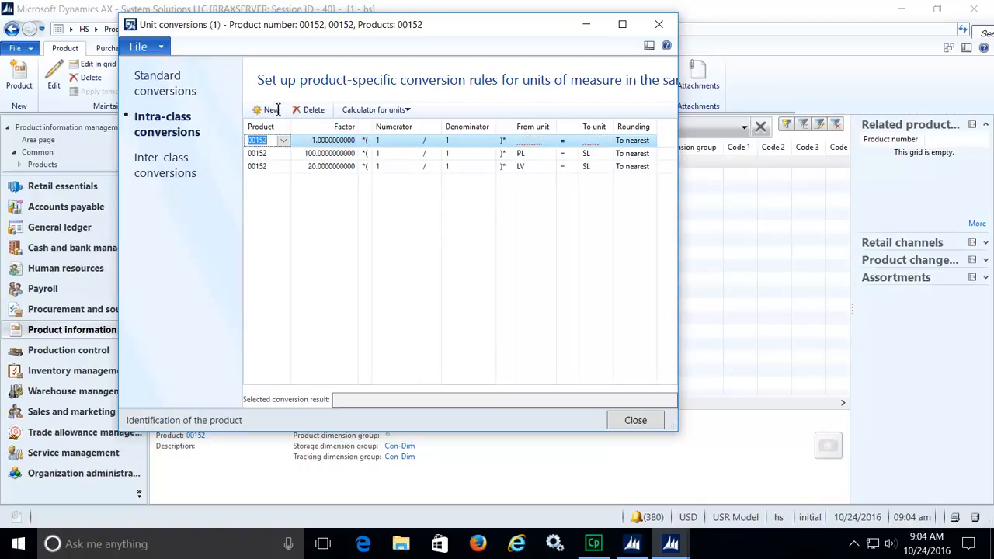
pyautogui.click(329, 140)
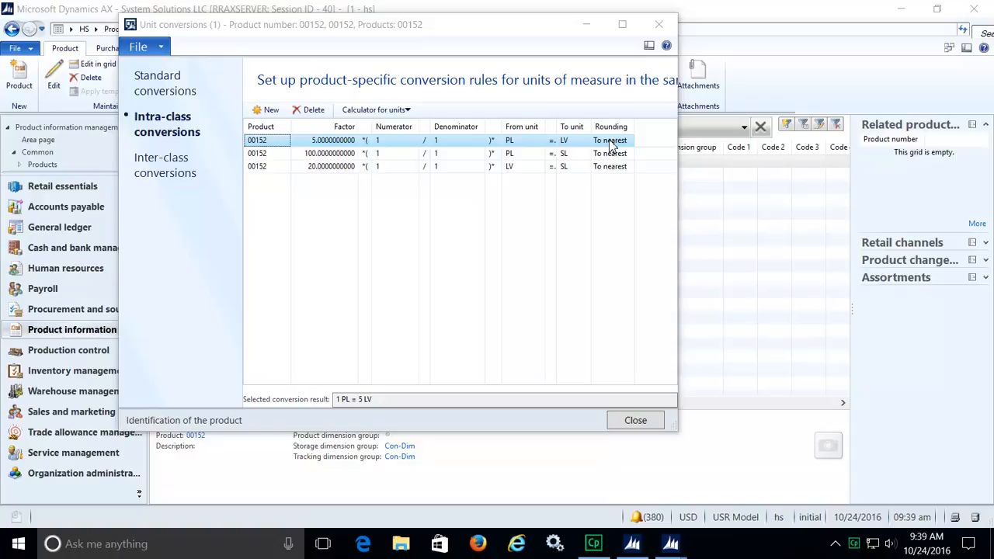
# - Confirm with the unit calculator that 2 PL of Cobblestone equals 10 LV
pyautogui.click(376, 109)
pyautogui.write('2')
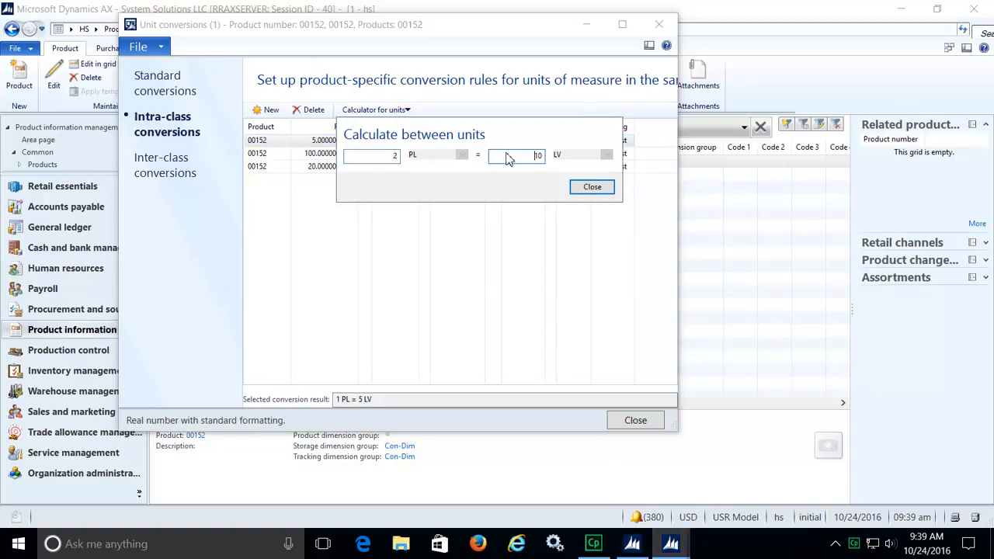
pyautogui.click(538, 155)
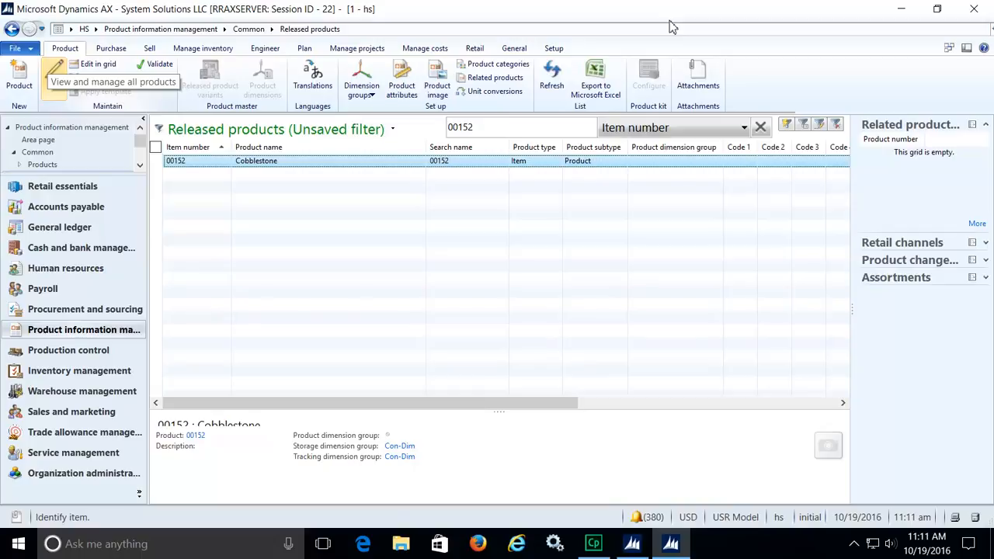
pyautogui.moveTo(270, 34)
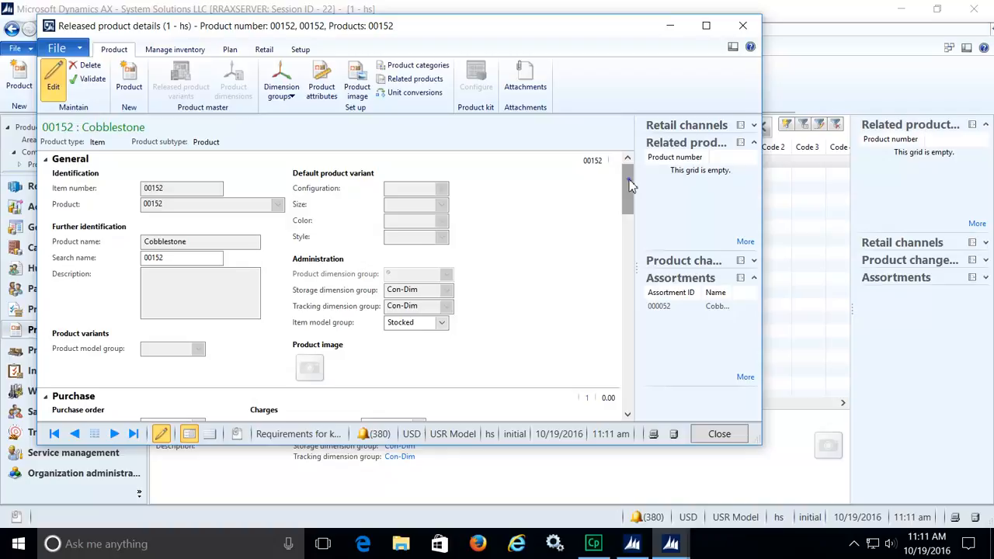
# - Set Cobblestone's purchase unit to PL with price 389.99 in the product details
pyautogui.scroll(-3)
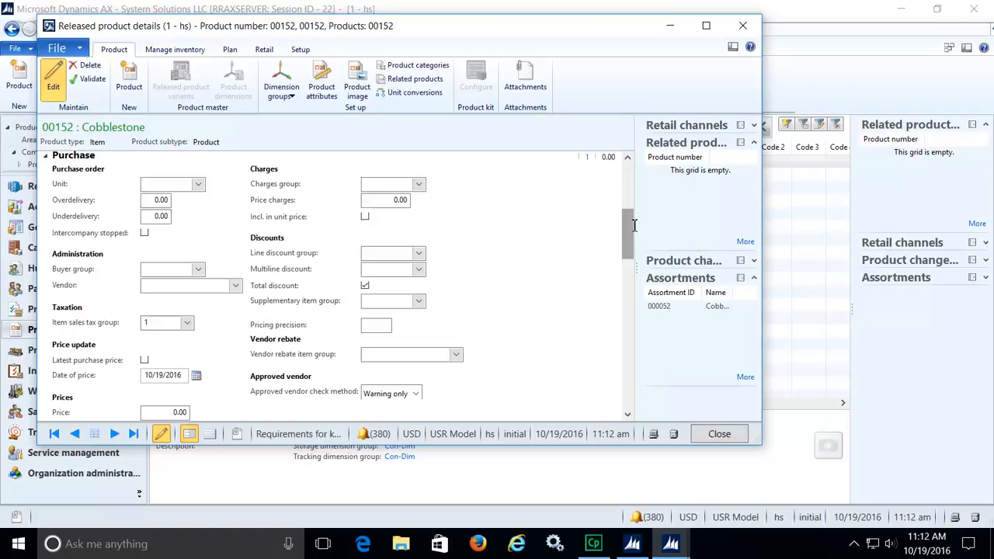
pyautogui.write('PL')
pyautogui.write('389')
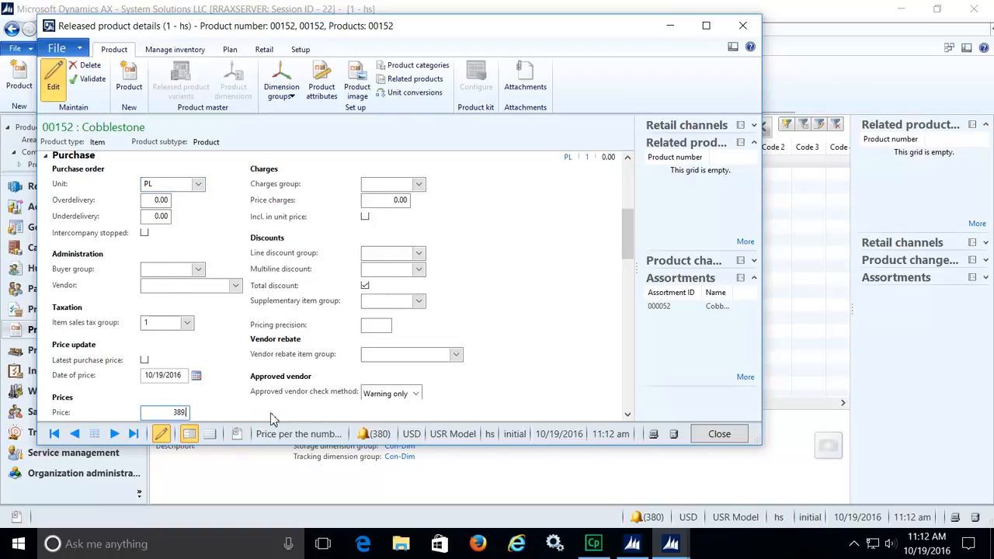
pyautogui.scroll(-3)
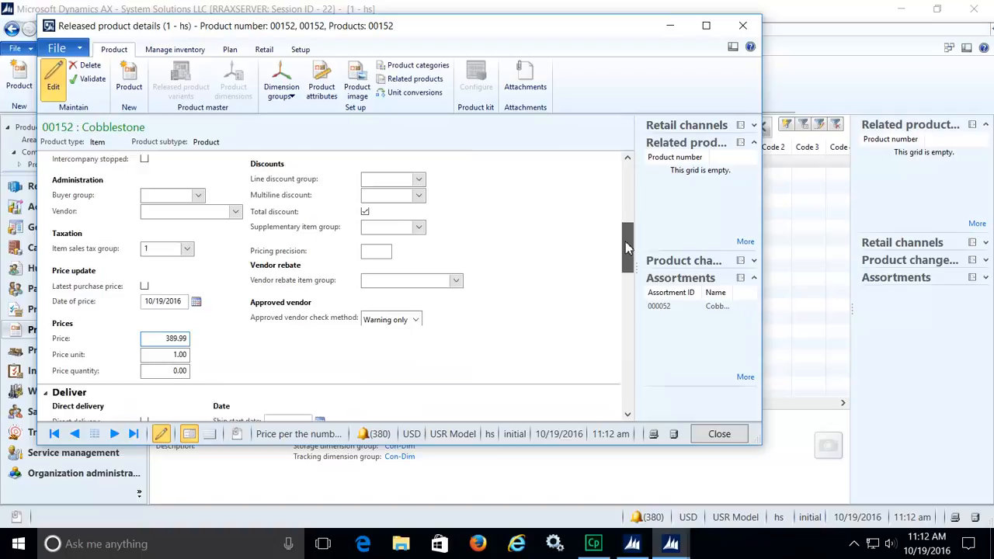
pyautogui.scroll(-3)
pyautogui.write('PL')
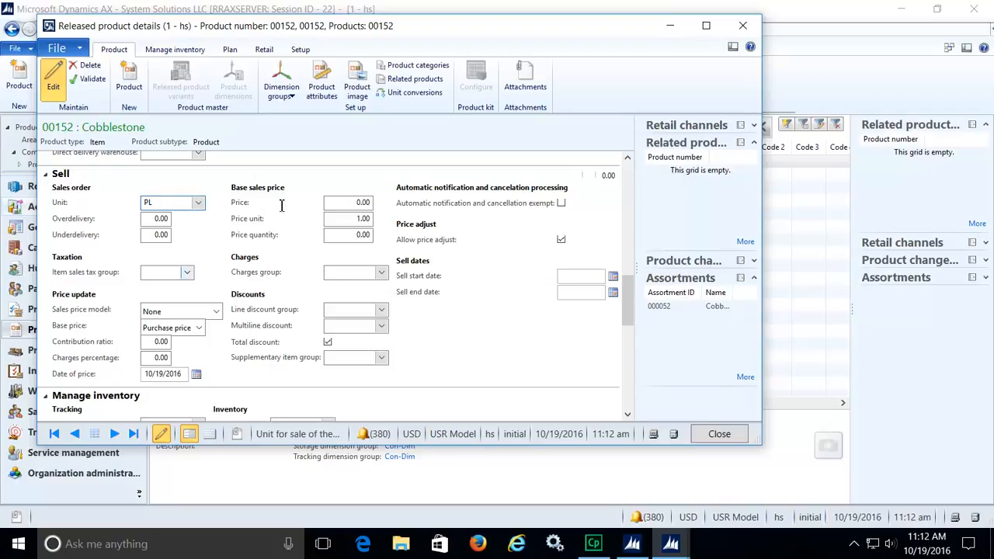
# - Enter a base sales price of 470.99 per PL and move down to the Retail settings
pyautogui.write('470.99')
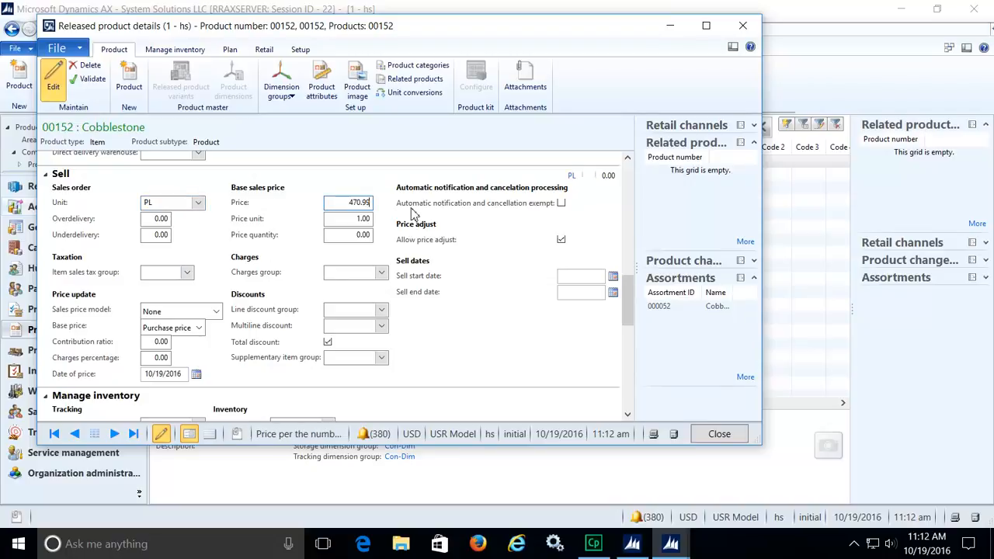
pyautogui.scroll(-3)
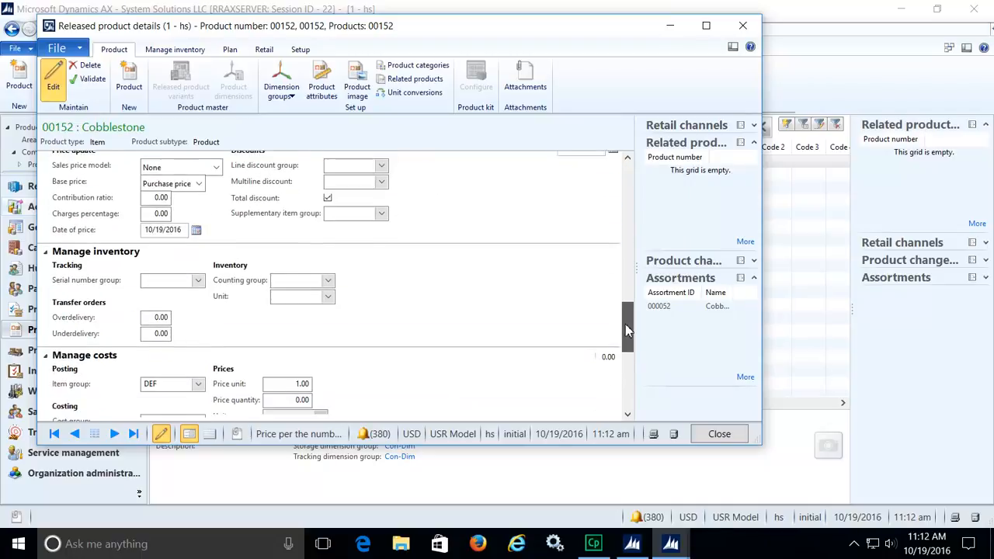
pyautogui.scroll(-3)
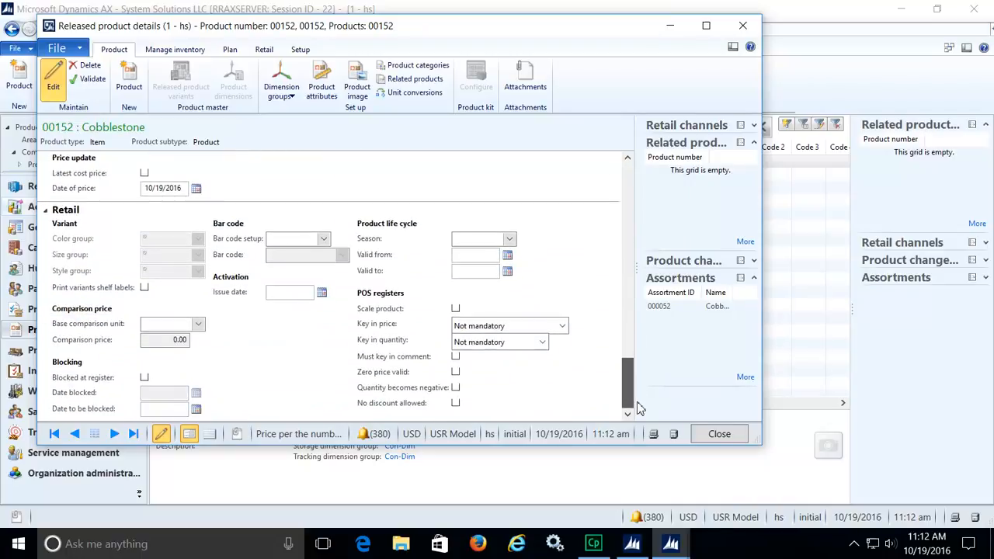
pyautogui.moveTo(742, 25)
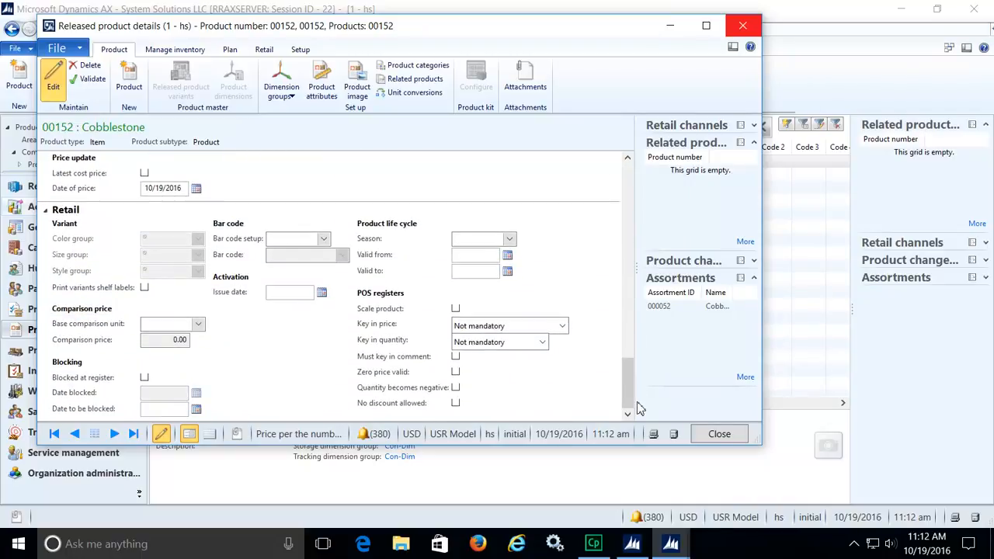
pyautogui.moveTo(634, 485)
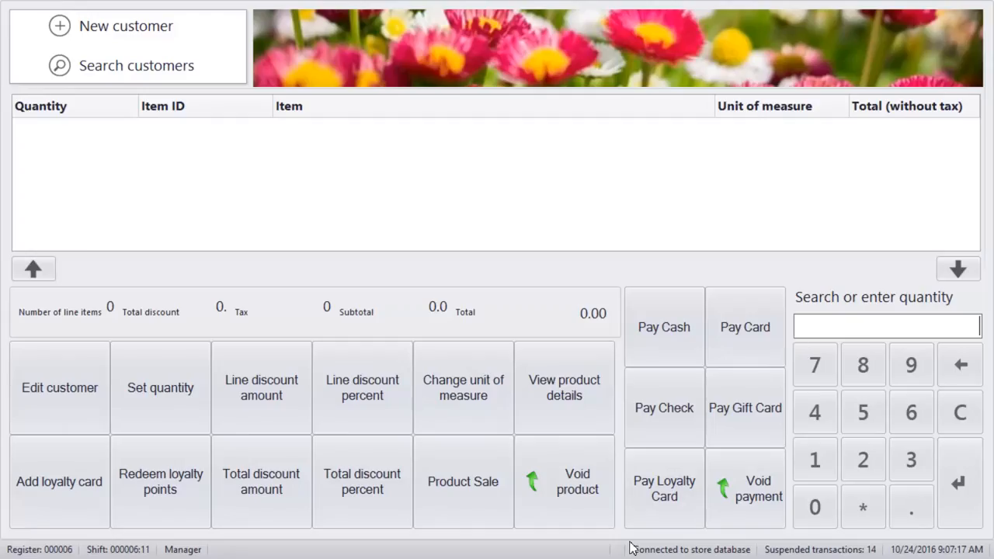
# - Add item 00152 to the POS sale and change the line to 2 LV at 94.20 each
pyautogui.write('001')
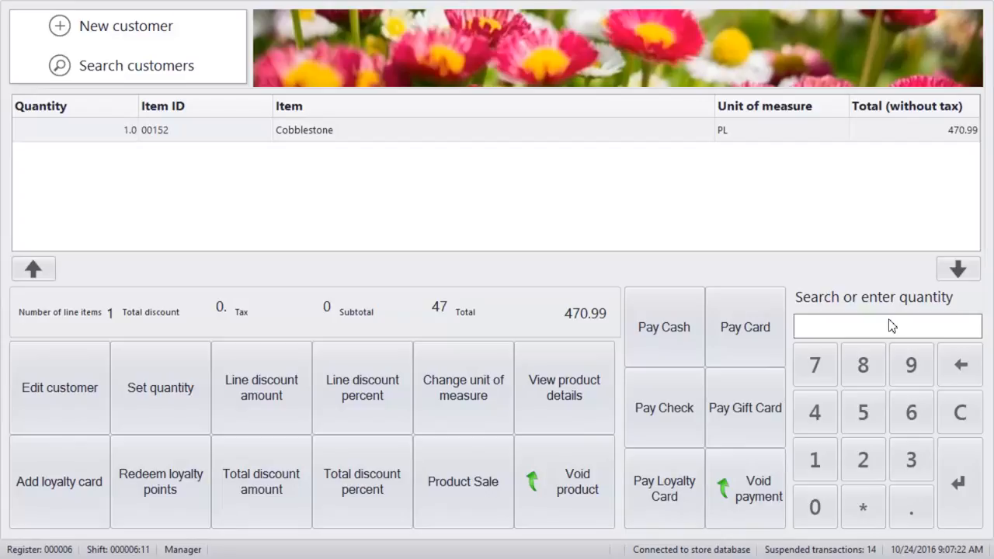
pyautogui.click(463, 388)
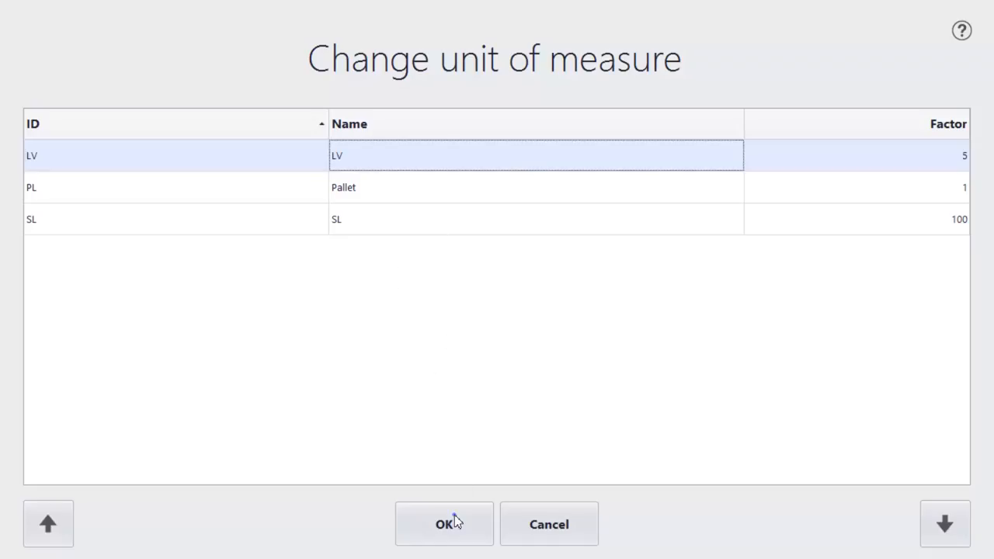
pyautogui.click(444, 525)
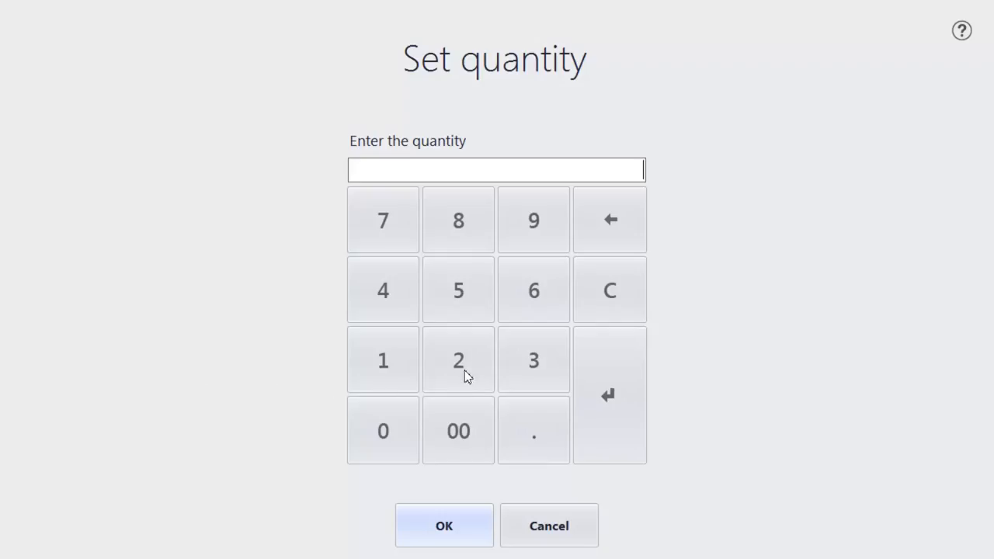
pyautogui.click(444, 525)
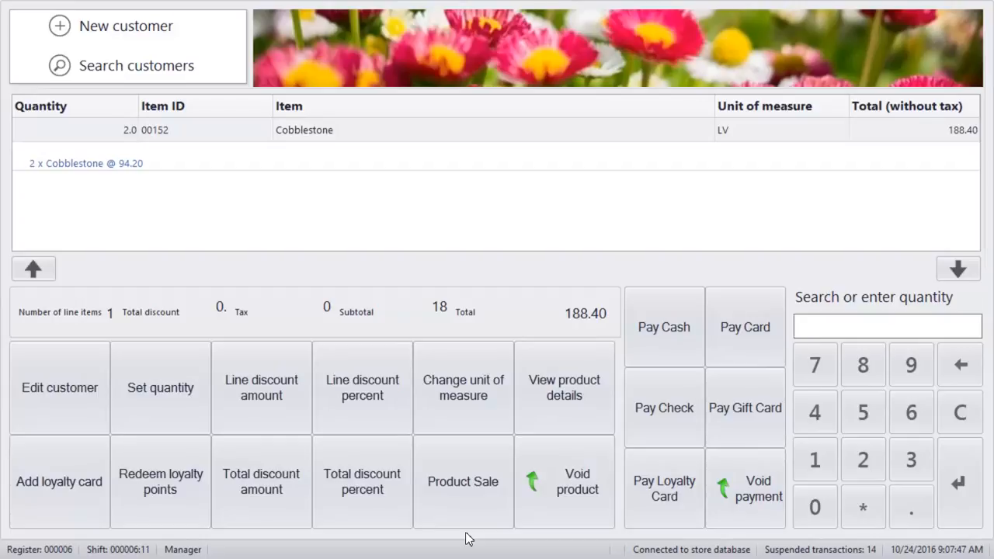
pyautogui.moveTo(907, 345)
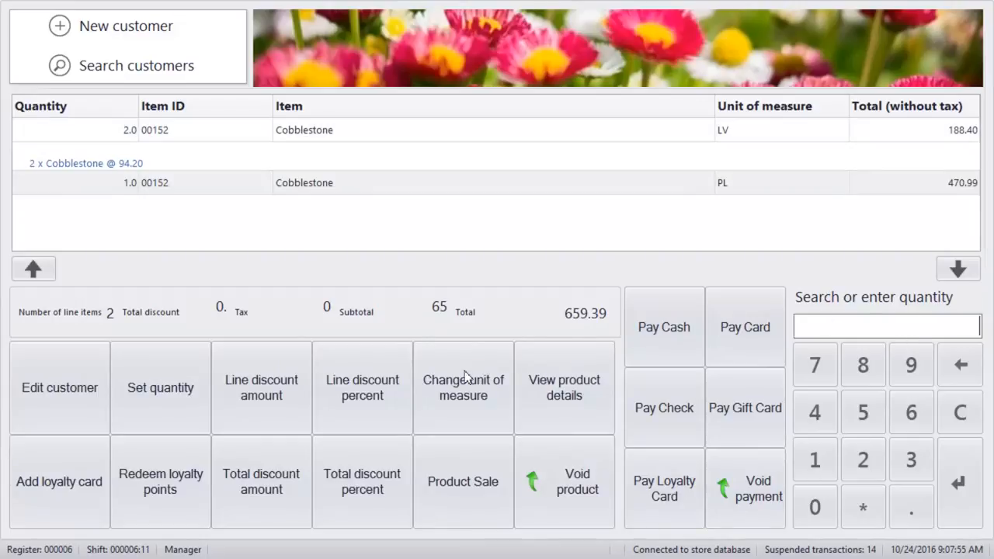
# - Set the second Cobblestone line to 15 SL and start cash payment for the 259.05 total
pyautogui.click(462, 388)
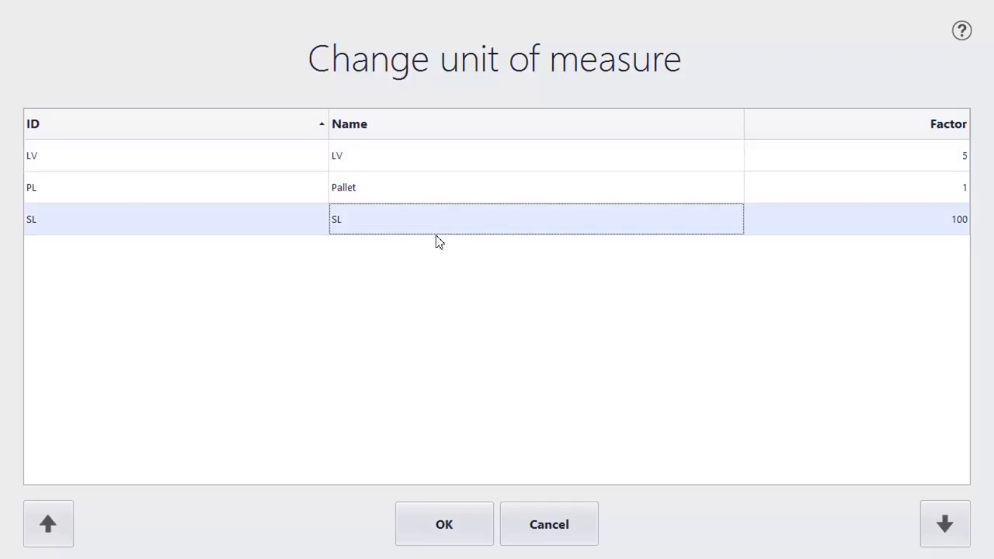
pyautogui.click(444, 525)
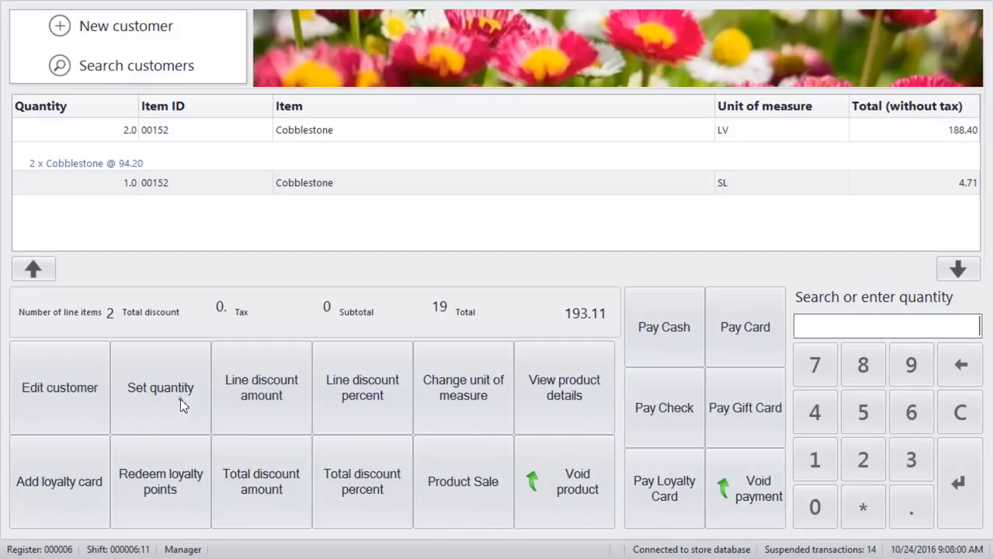
pyautogui.click(160, 388)
pyautogui.write('15')
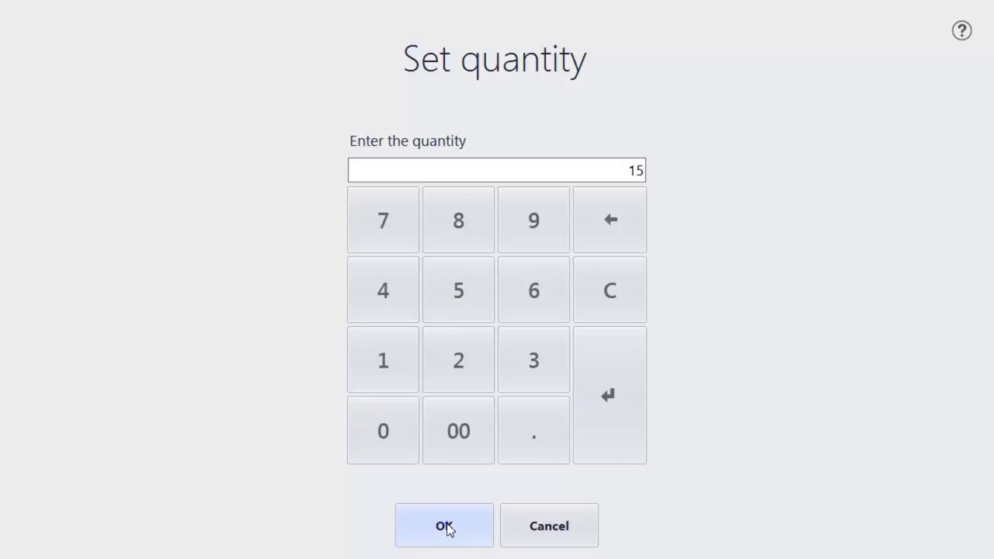
pyautogui.click(444, 525)
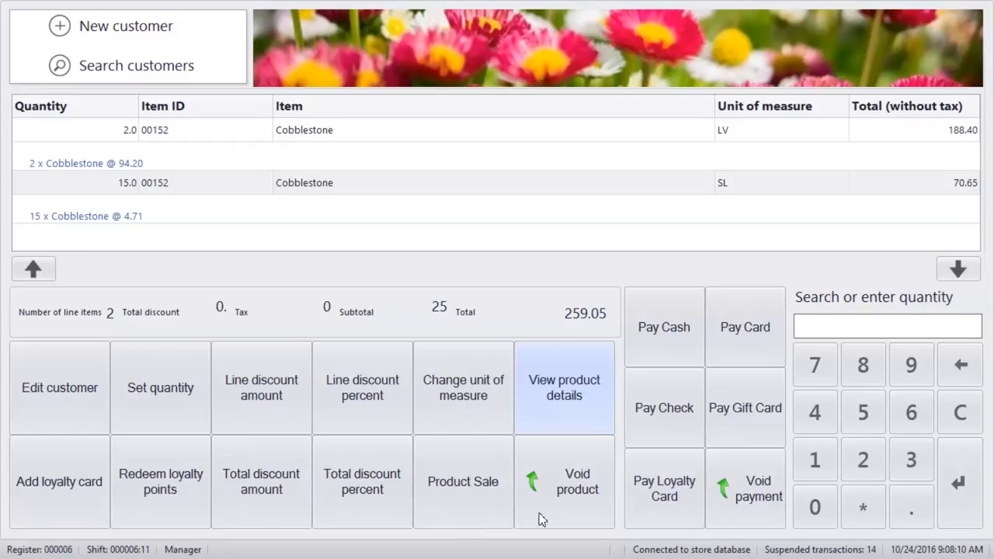
pyautogui.click(663, 326)
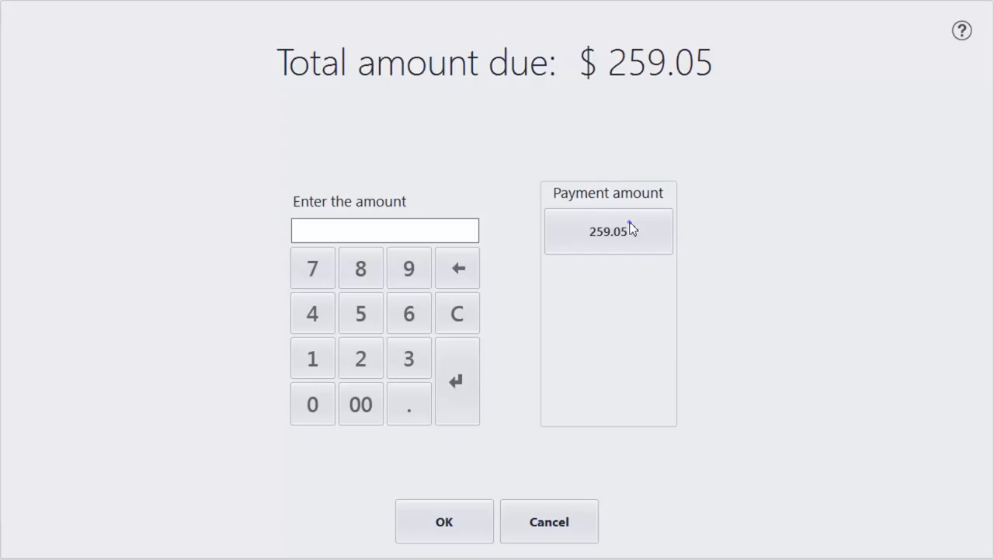